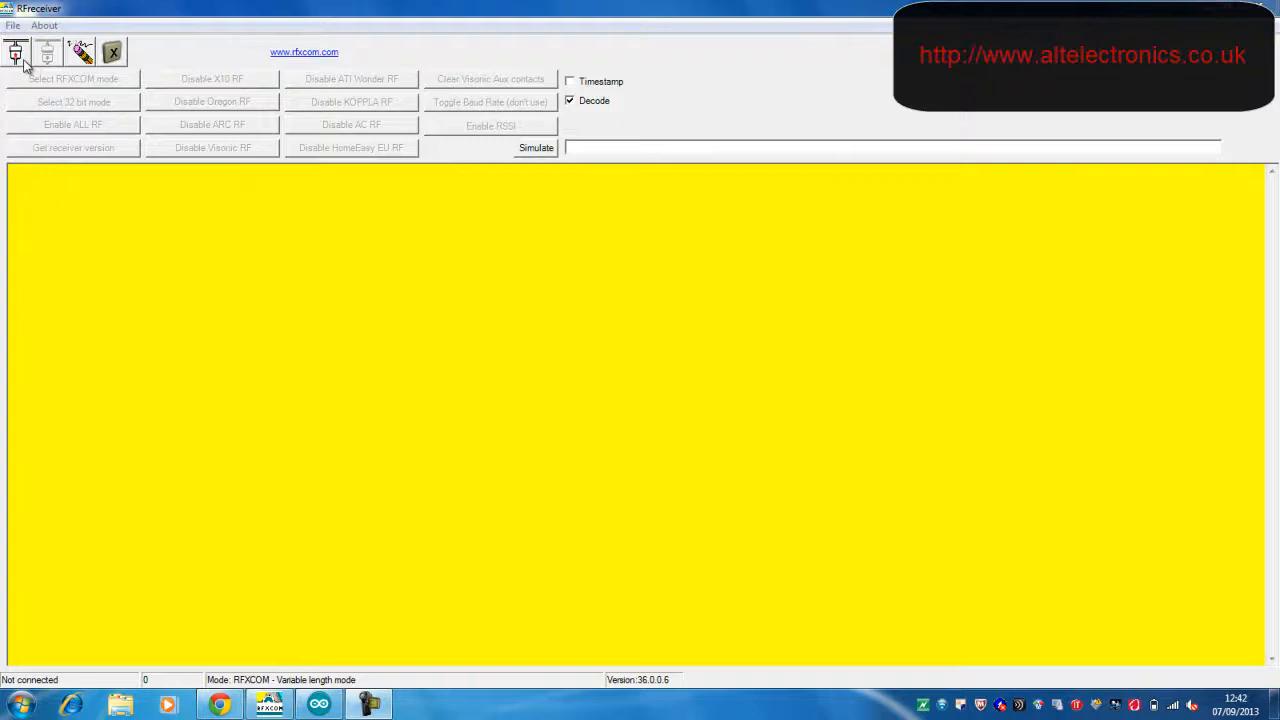
# Connect RFreceiver to the receiver on port COM7 at 4800 baud.
pyautogui.click(16, 52)
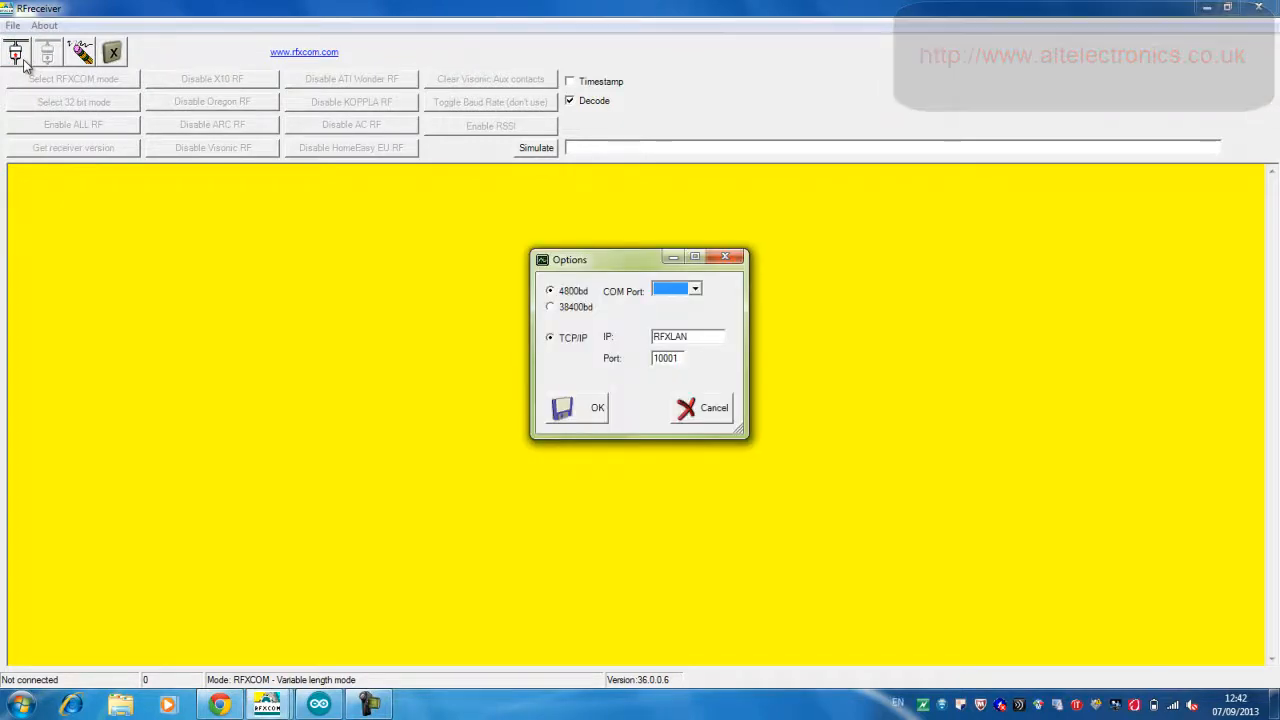
pyautogui.click(694, 289)
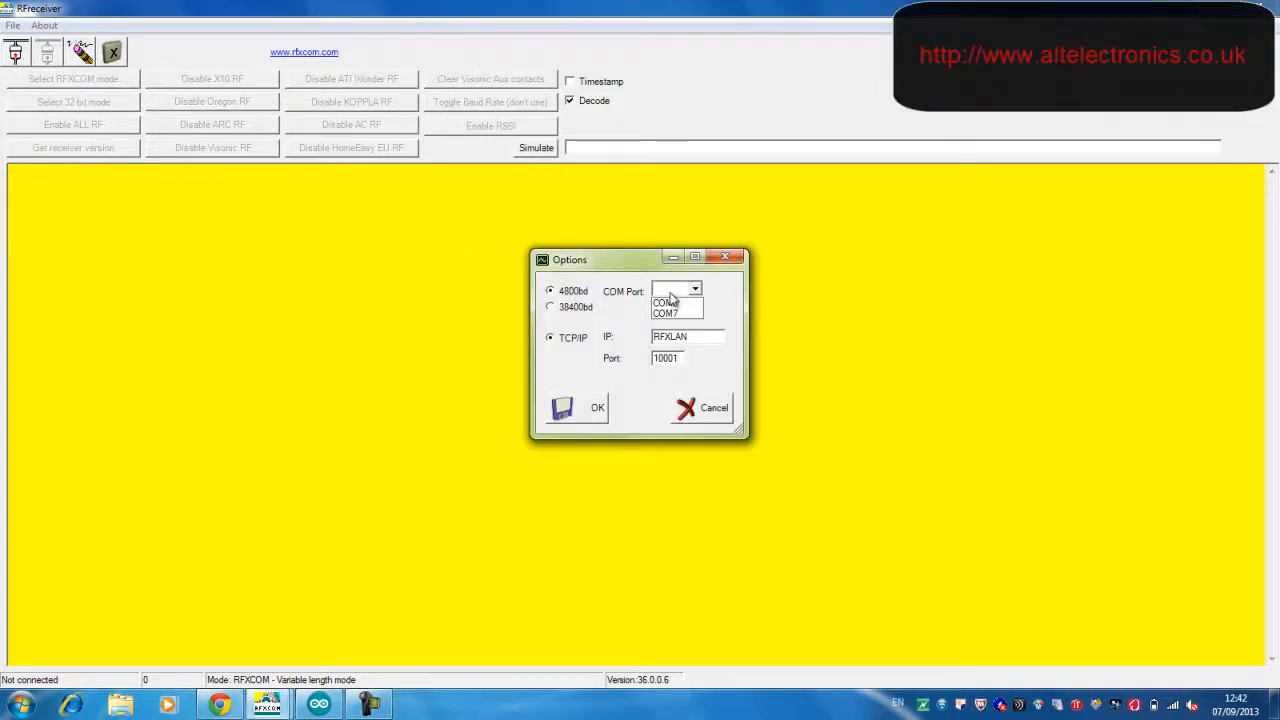
pyautogui.click(665, 313)
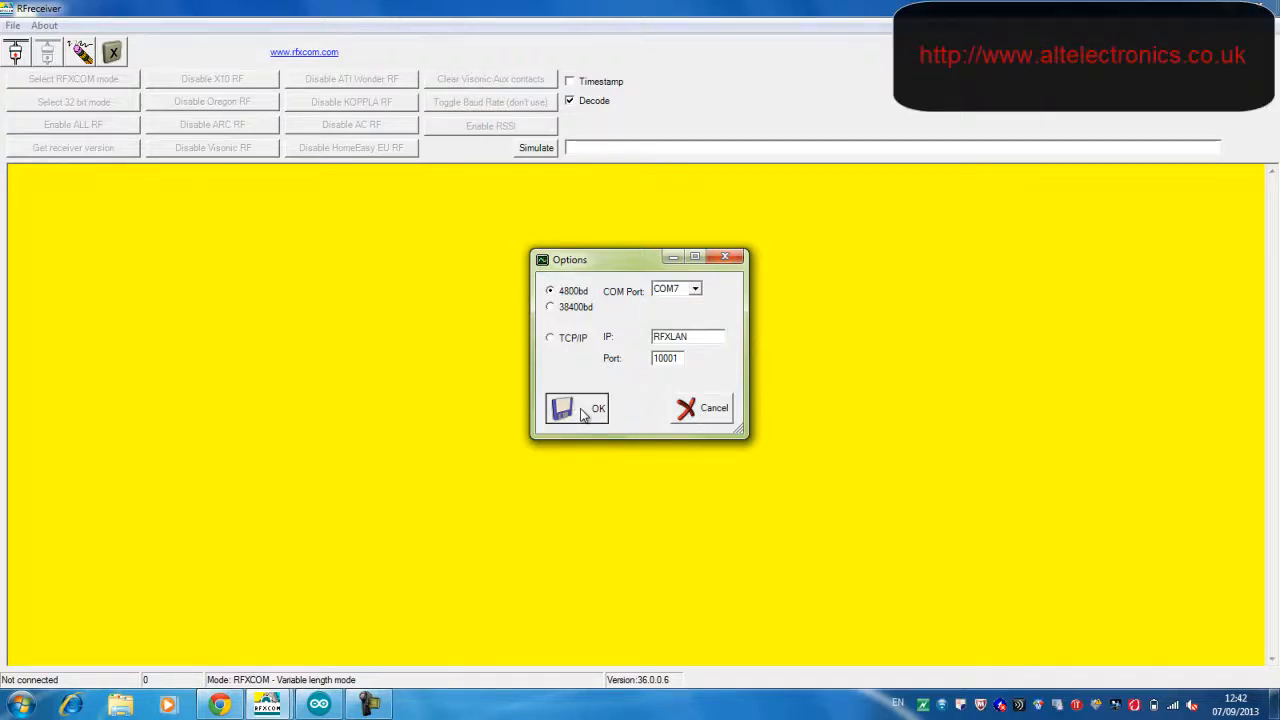
pyautogui.click(585, 408)
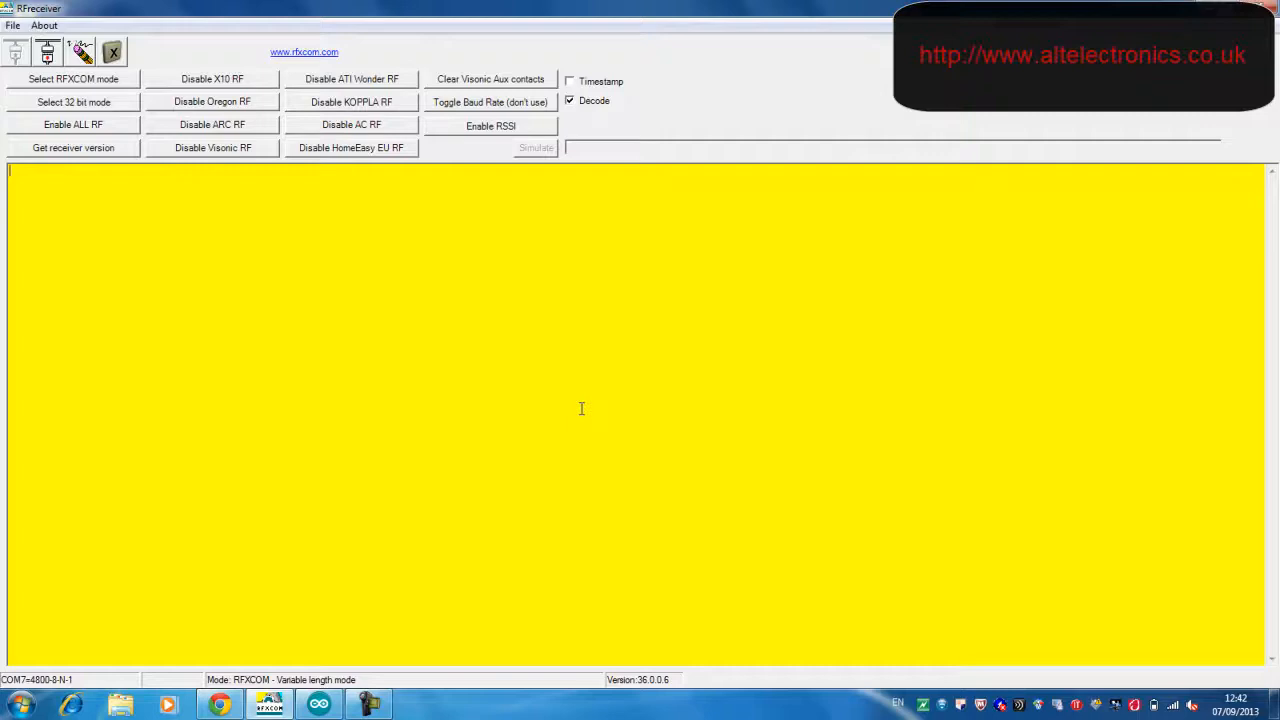